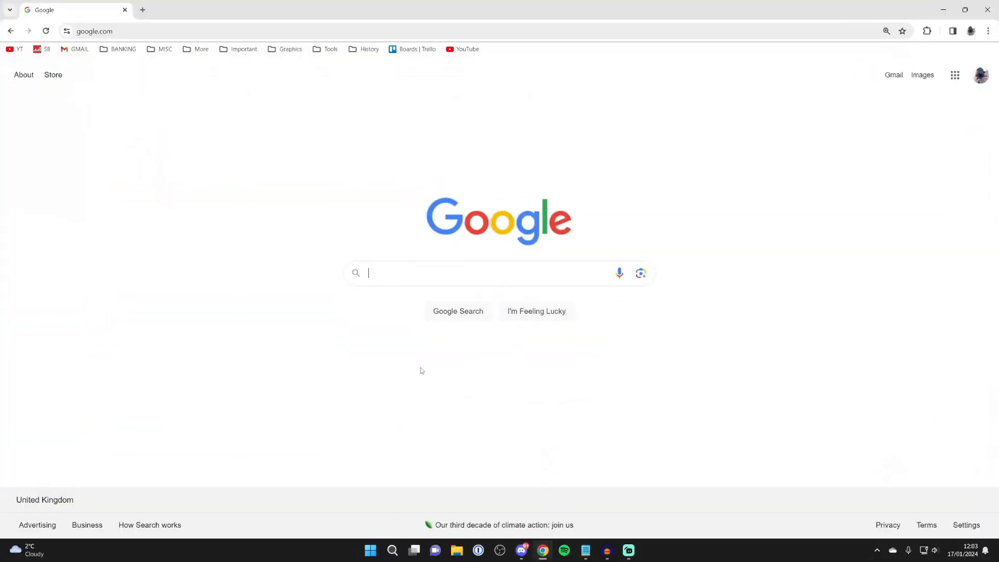
# Search Google for 'iriun webcam' and open the official iriun.com result.
pyautogui.write('iriun')
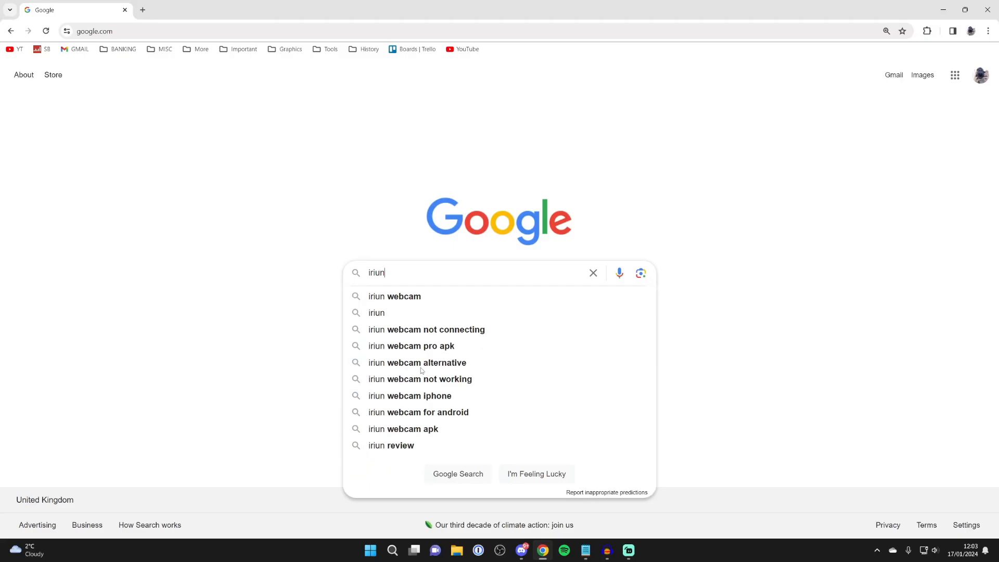
pyautogui.click(395, 296)
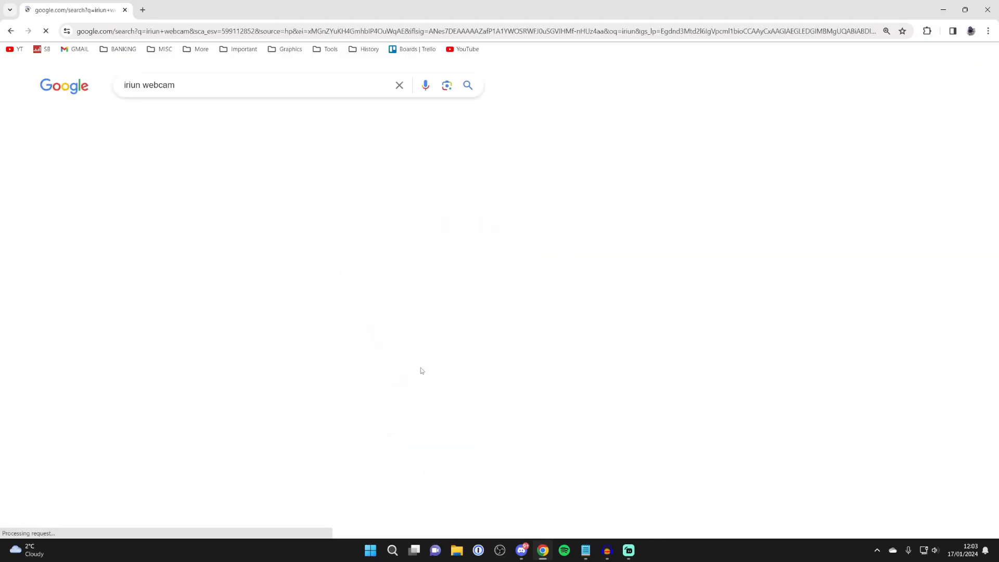
pyautogui.click(155, 182)
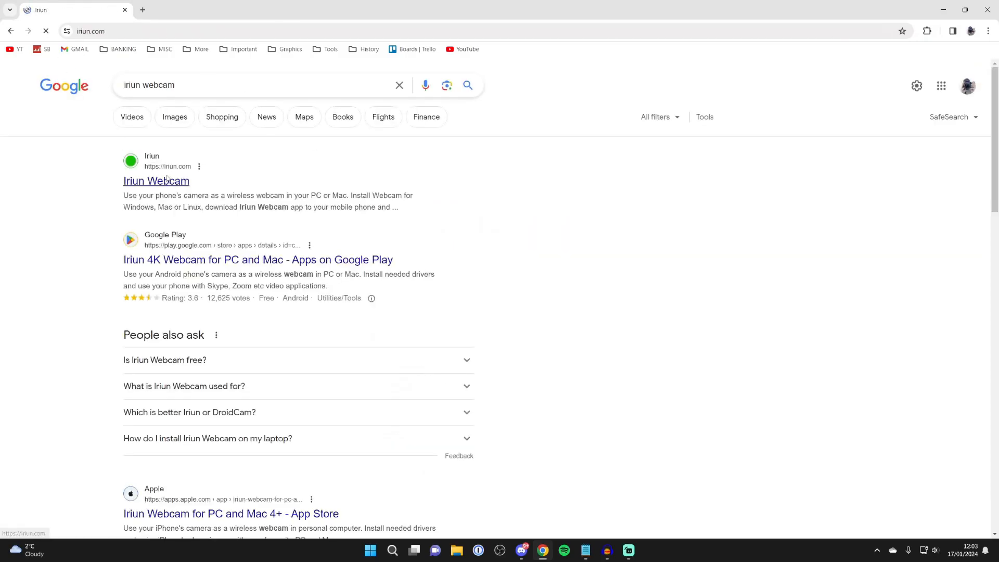
pyautogui.click(155, 180)
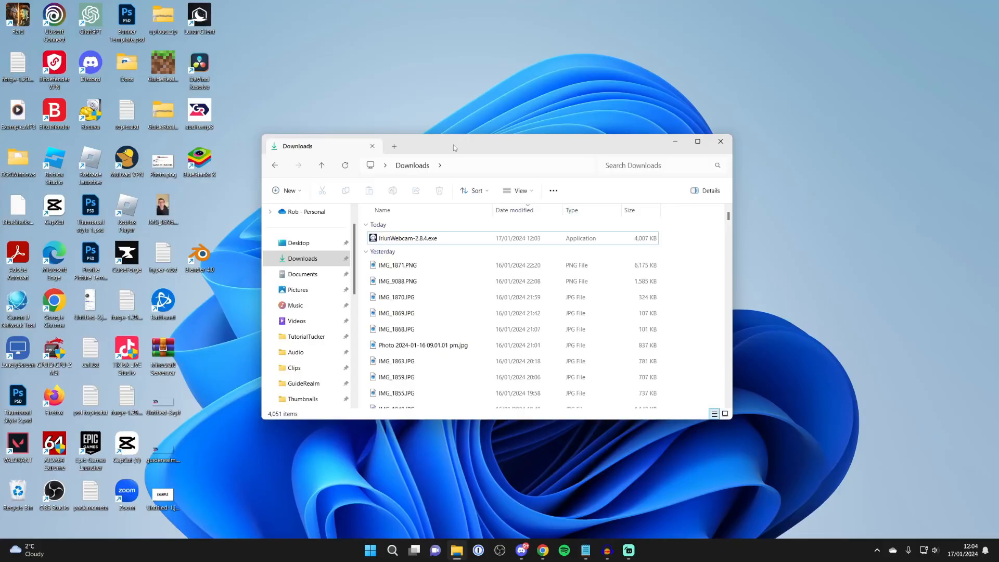
# Run IriunWebcam-2.8.4.exe, accept the license, keep the default folder and finish with the server started.
pyautogui.click(407, 237)
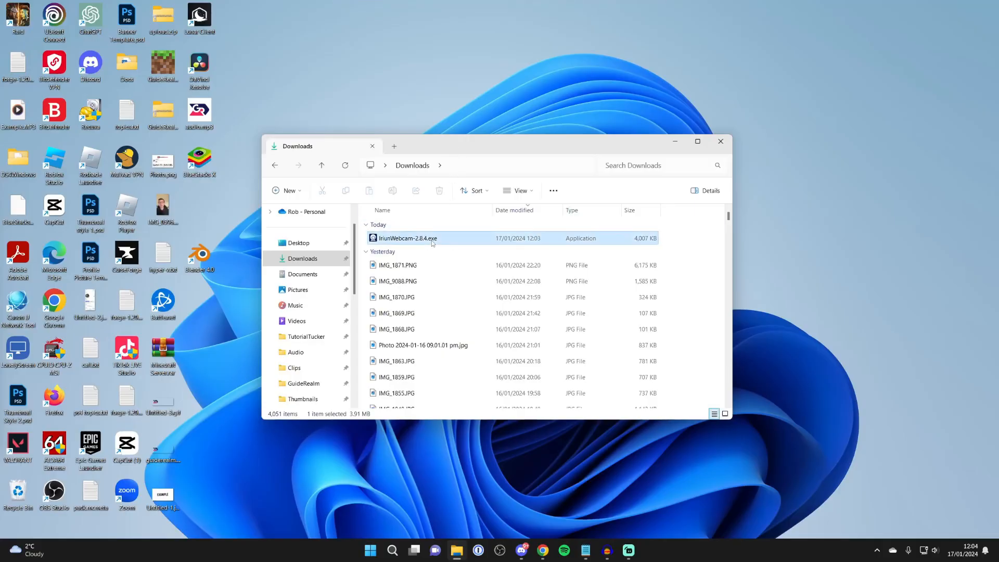
pyautogui.doubleClick(408, 237)
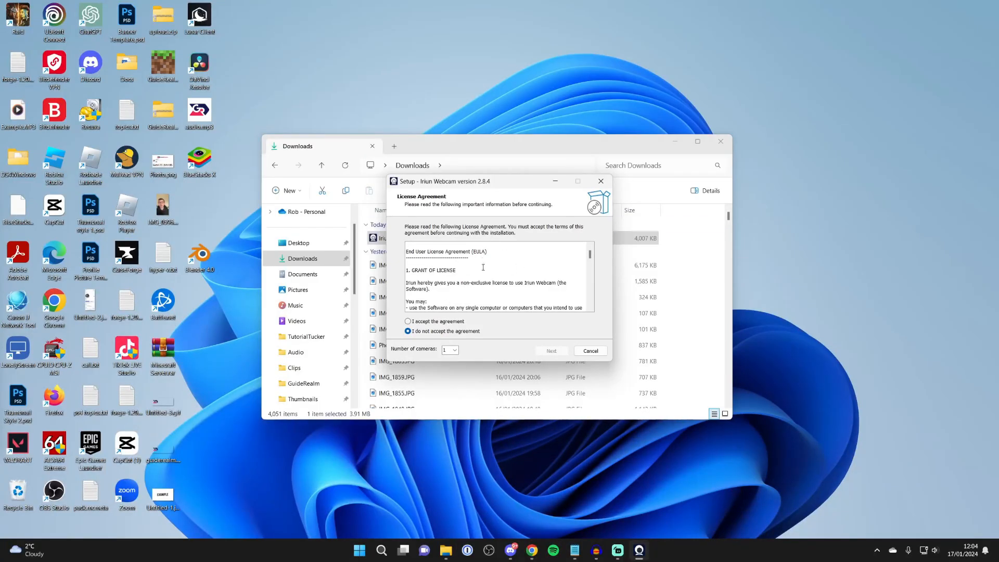
pyautogui.click(408, 322)
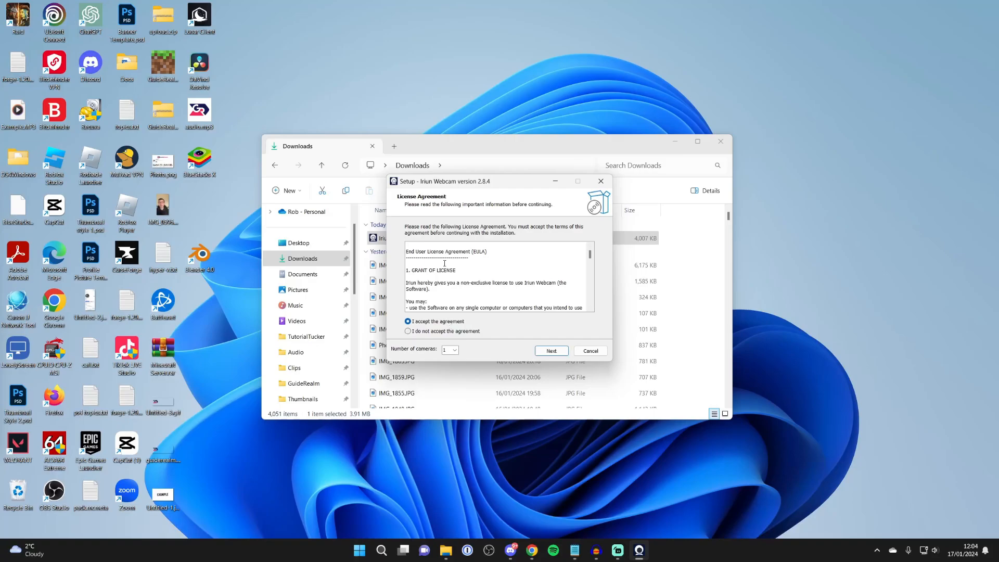
pyautogui.click(550, 351)
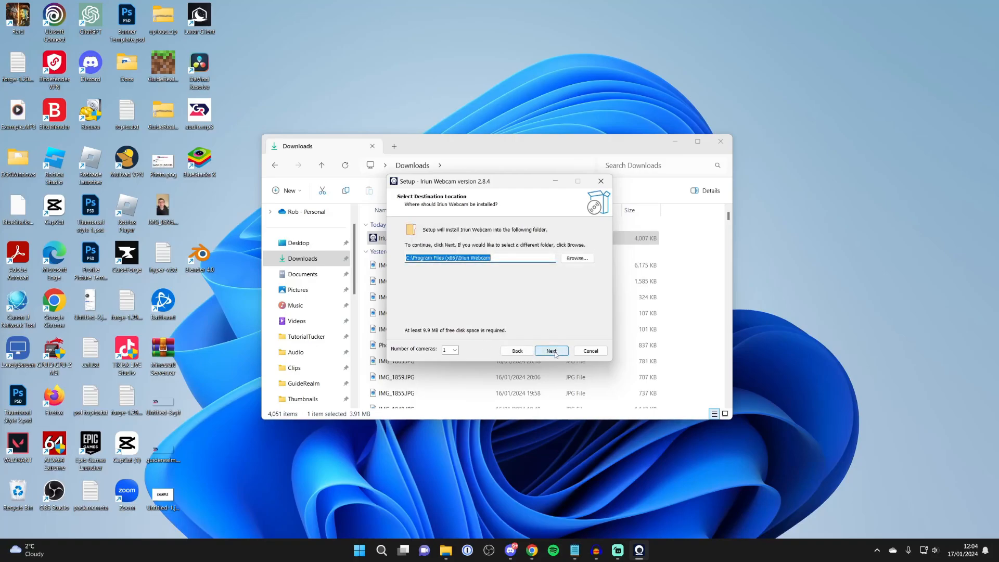
pyautogui.click(551, 351)
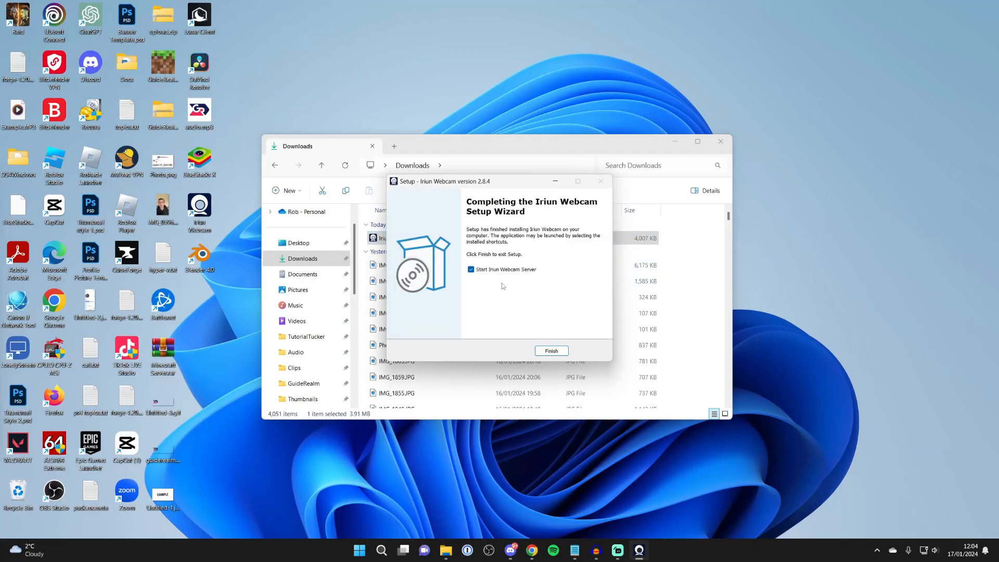
pyautogui.moveTo(561, 318)
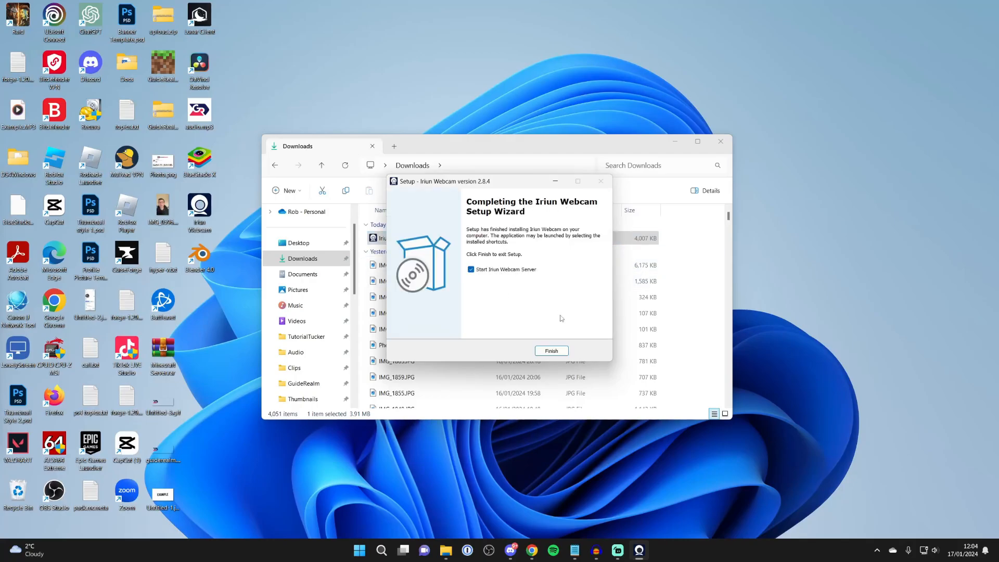
pyautogui.click(551, 351)
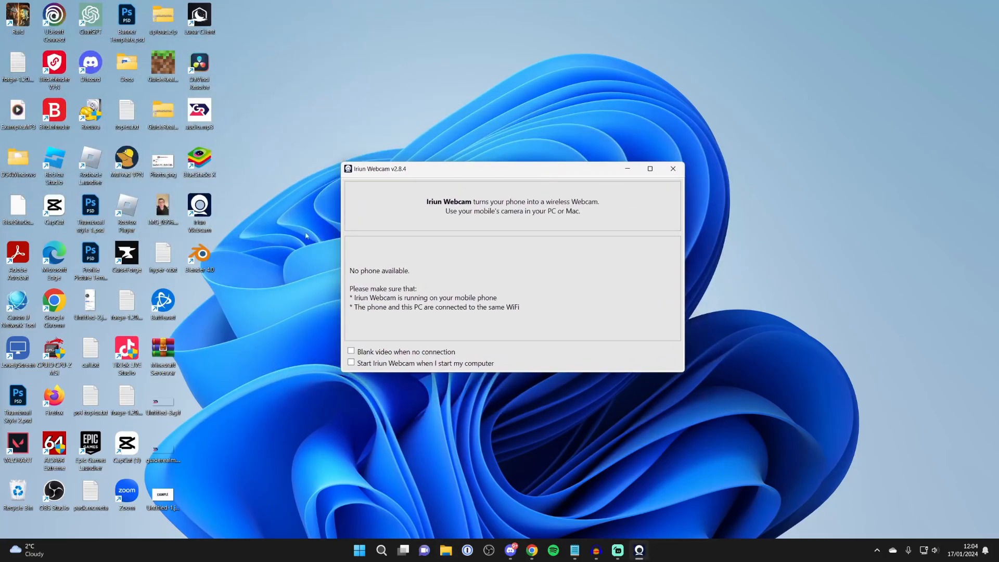
pyautogui.moveTo(292, 196)
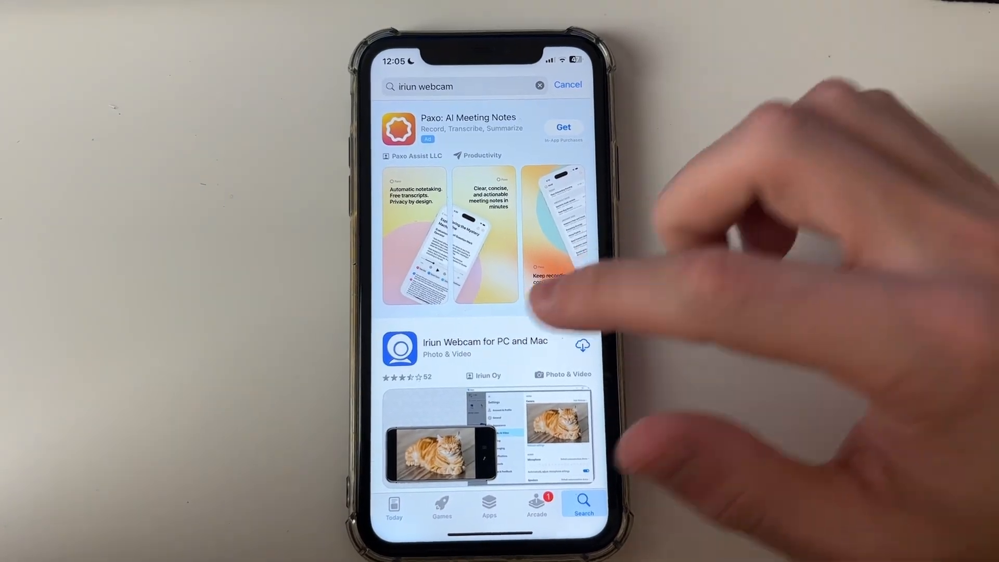
# Download Iriun Webcam for PC and Mac from the App Store and launch it.
pyautogui.click(484, 348)
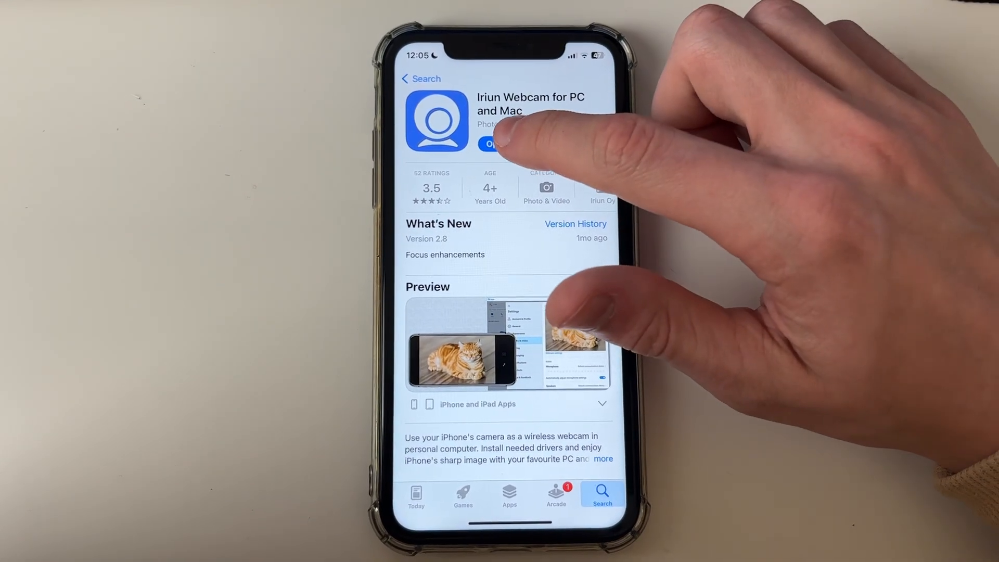
pyautogui.click(490, 143)
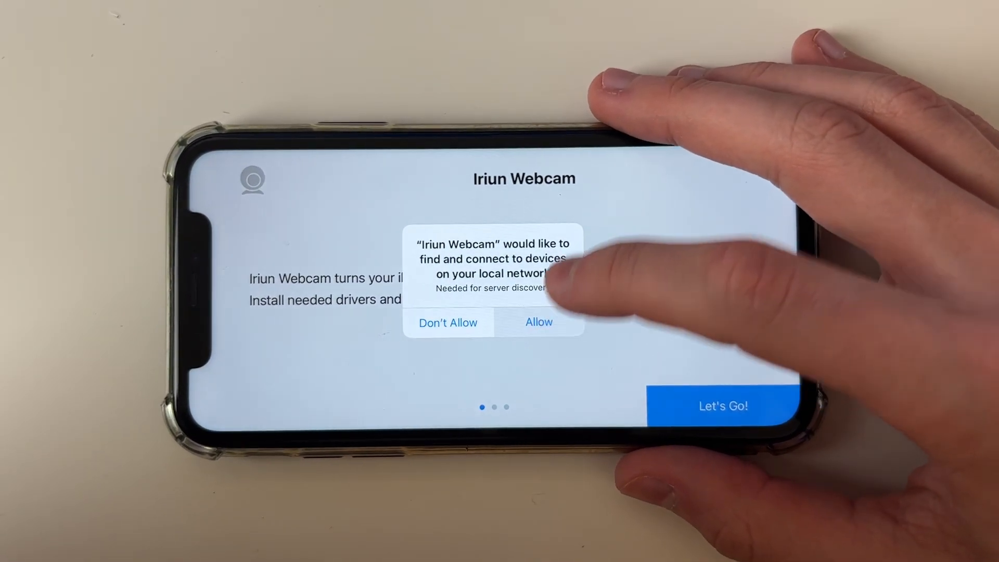
# Allow local network access and continue past the 'Let's Go!' welcome screen.
pyautogui.click(539, 322)
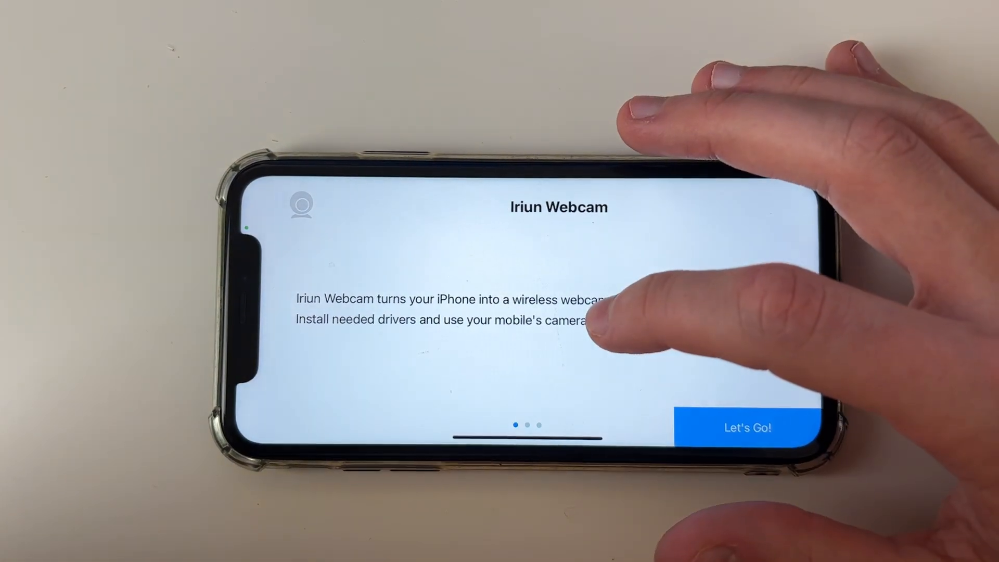
pyautogui.click(747, 427)
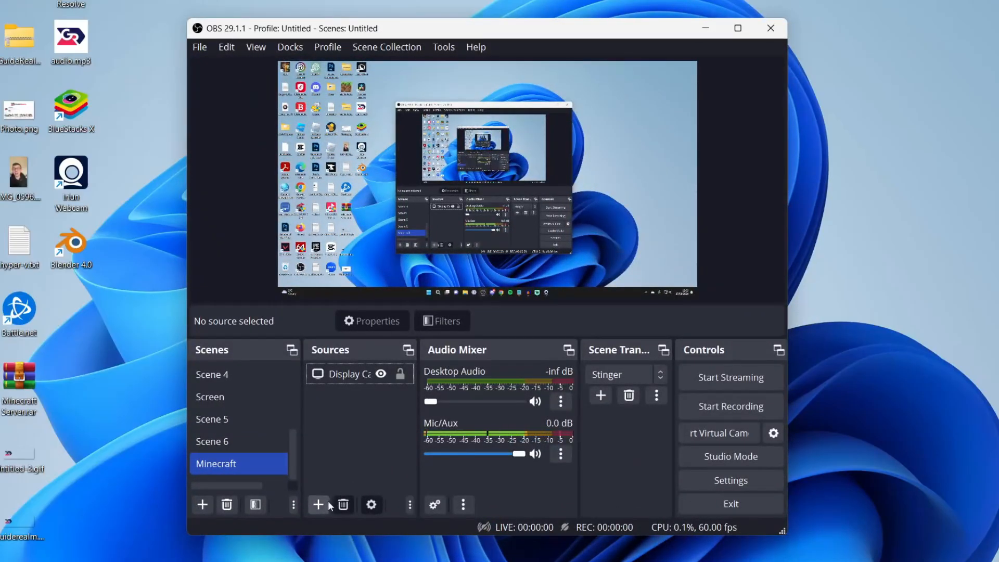
# Add a Video Capture Device source set to the Iriun Webcam device.
pyautogui.click(319, 504)
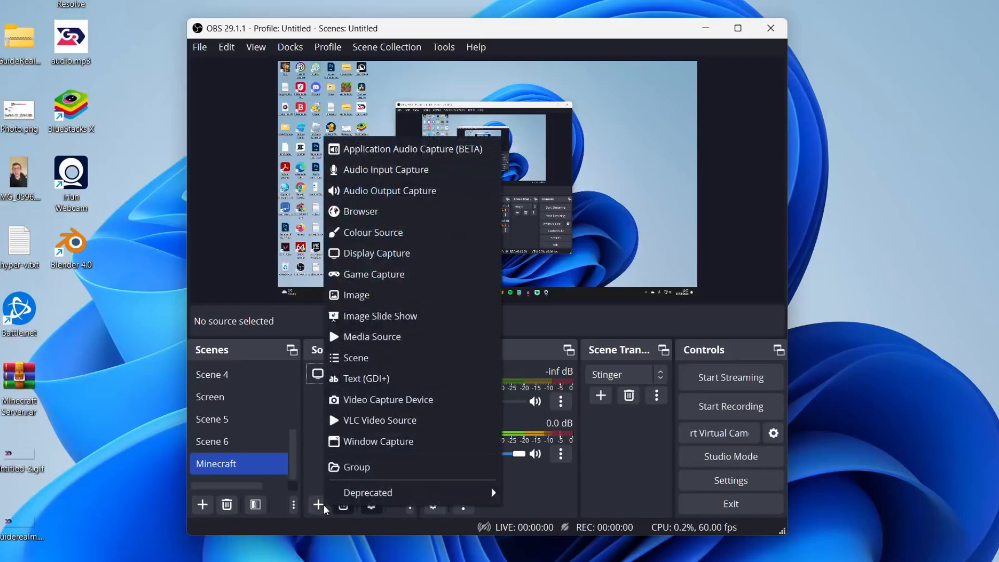
pyautogui.click(387, 400)
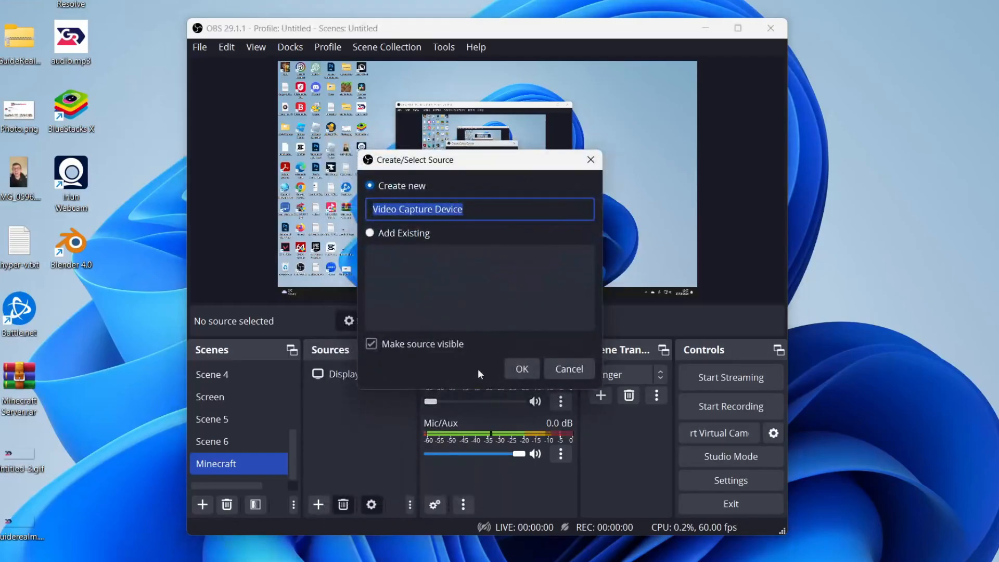
pyautogui.click(522, 369)
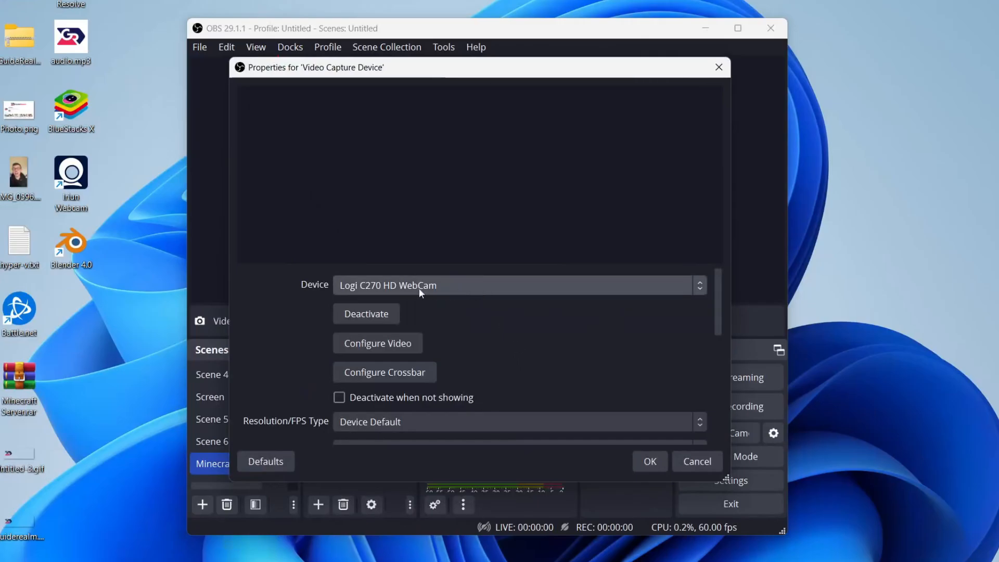
pyautogui.click(516, 286)
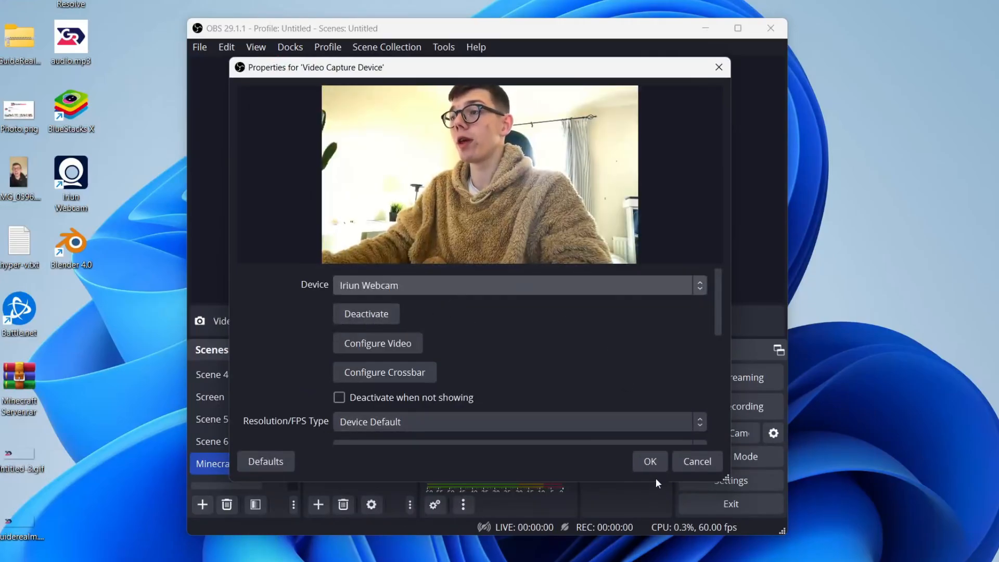
pyautogui.click(649, 461)
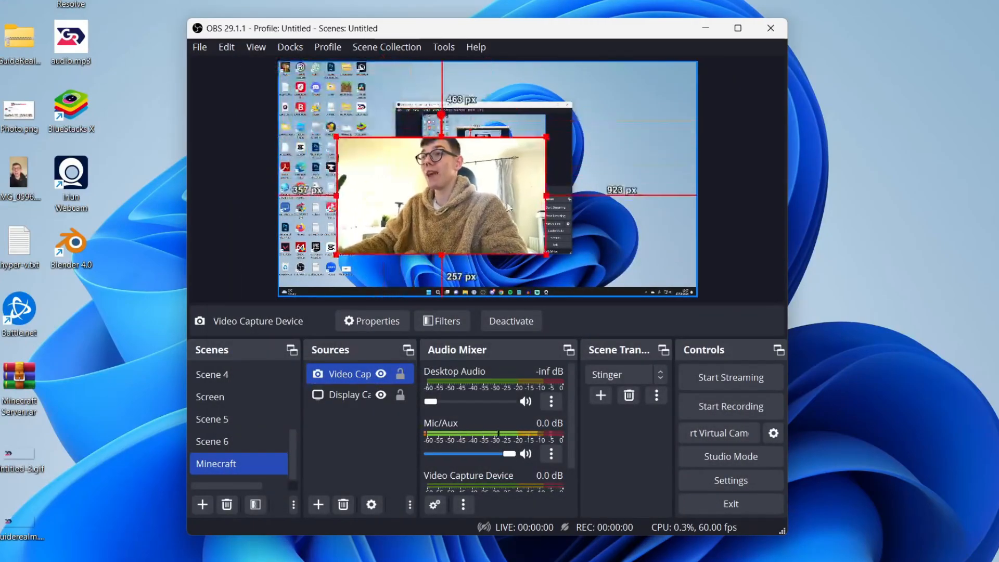